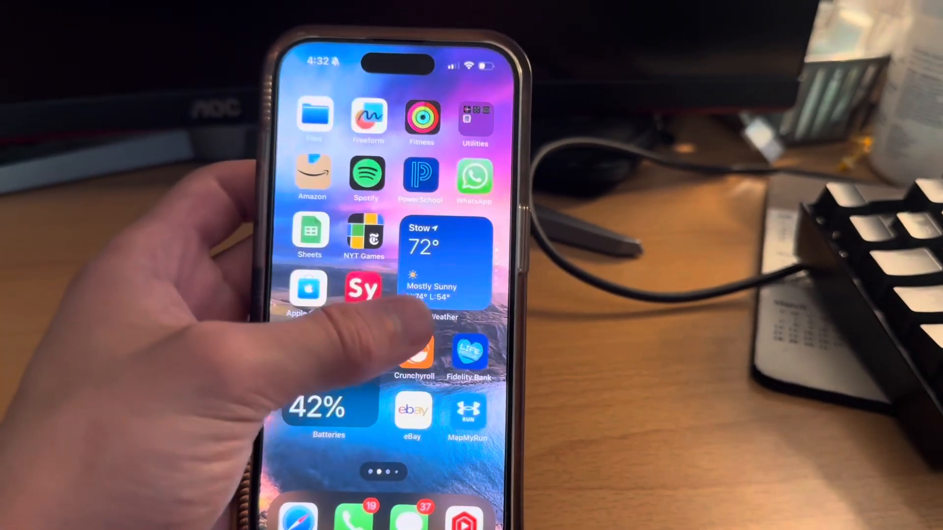
scroll("left", 3)
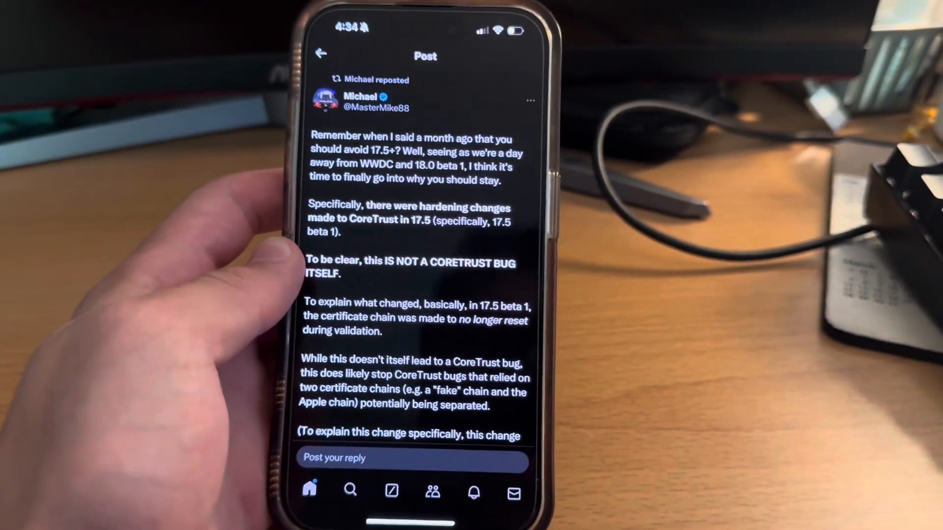
scroll("down", 3)
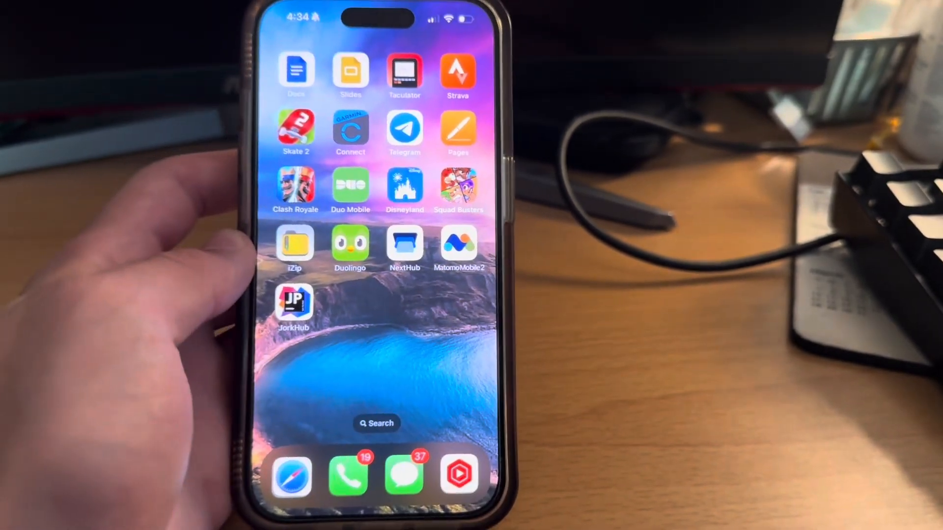
scroll("left", 3)
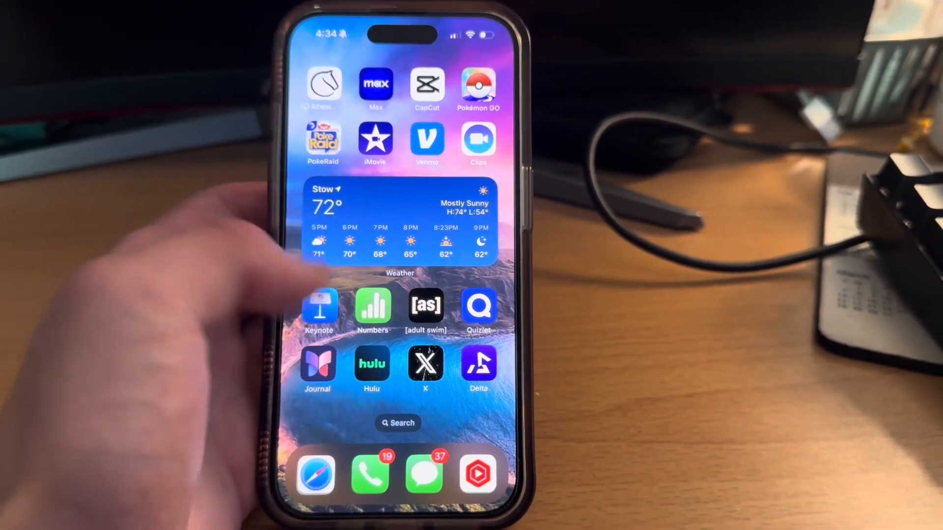
scroll("left", 3)
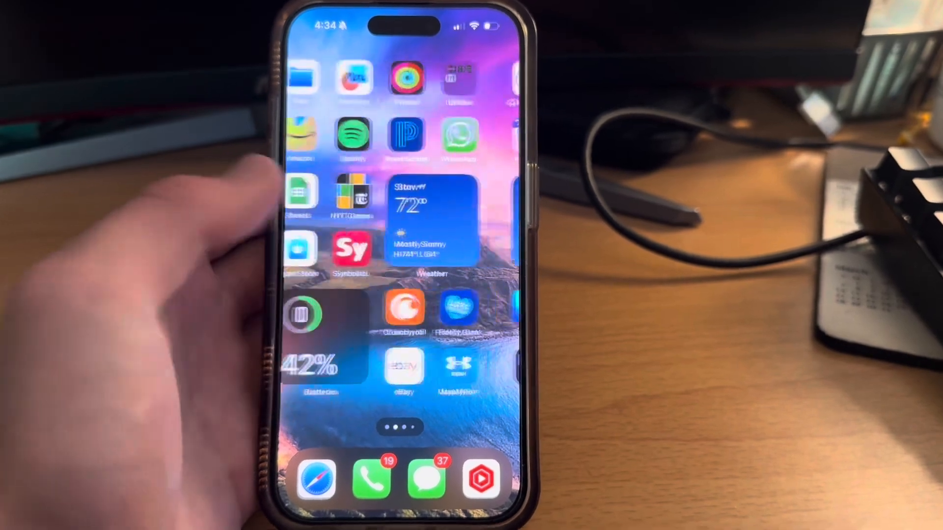